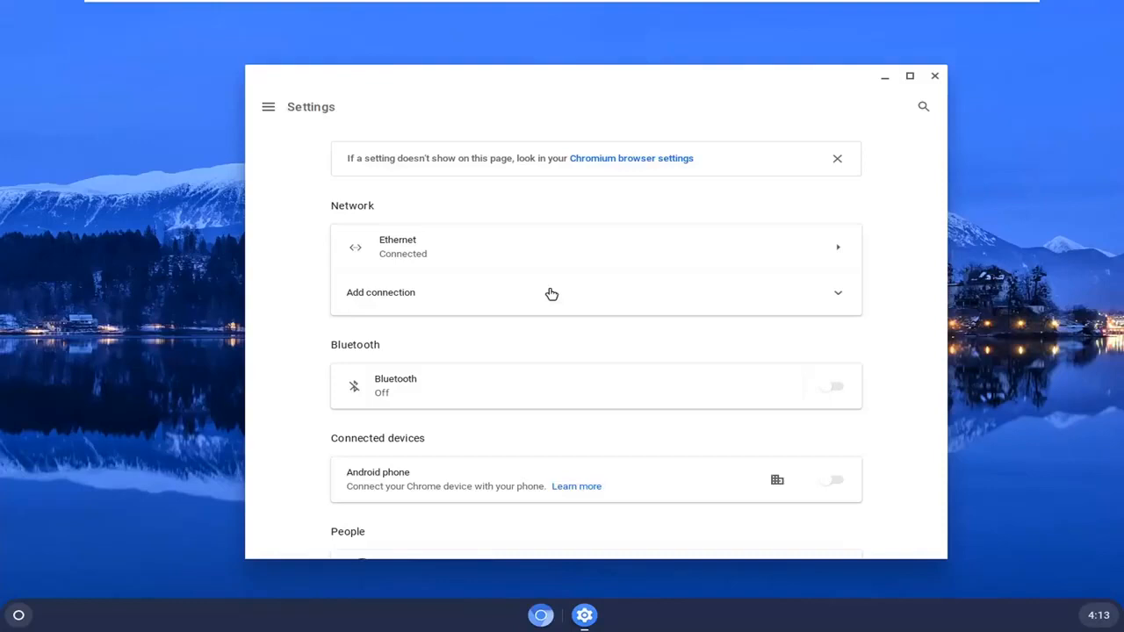
{"action": "mouse_move", "coordinate": [540, 307]}
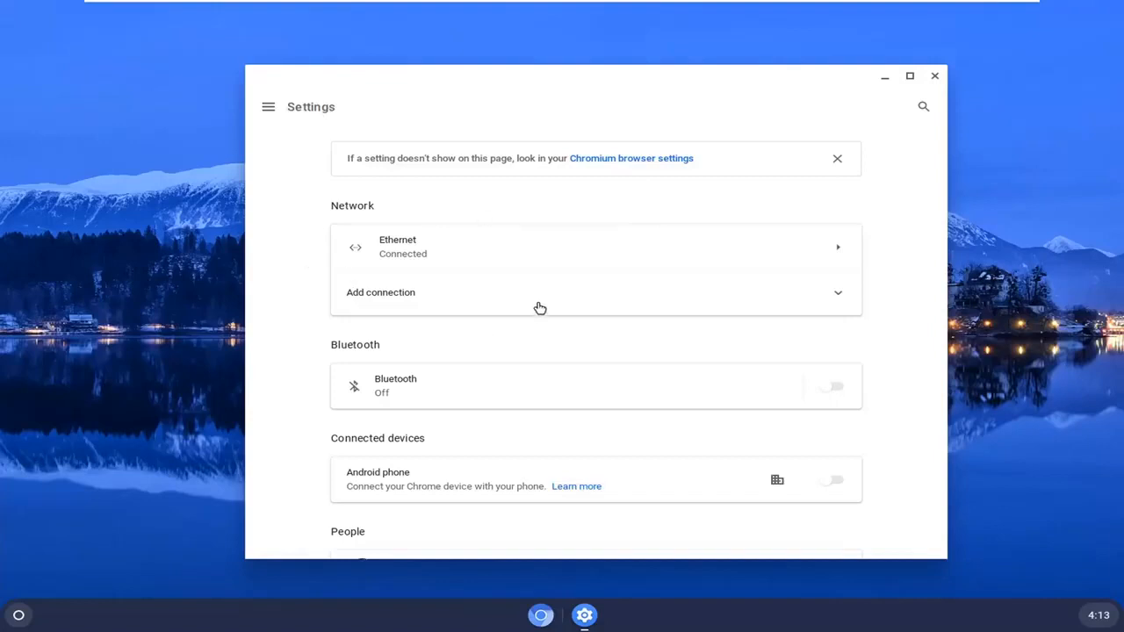
{"action": "mouse_move", "coordinate": [889, 85]}
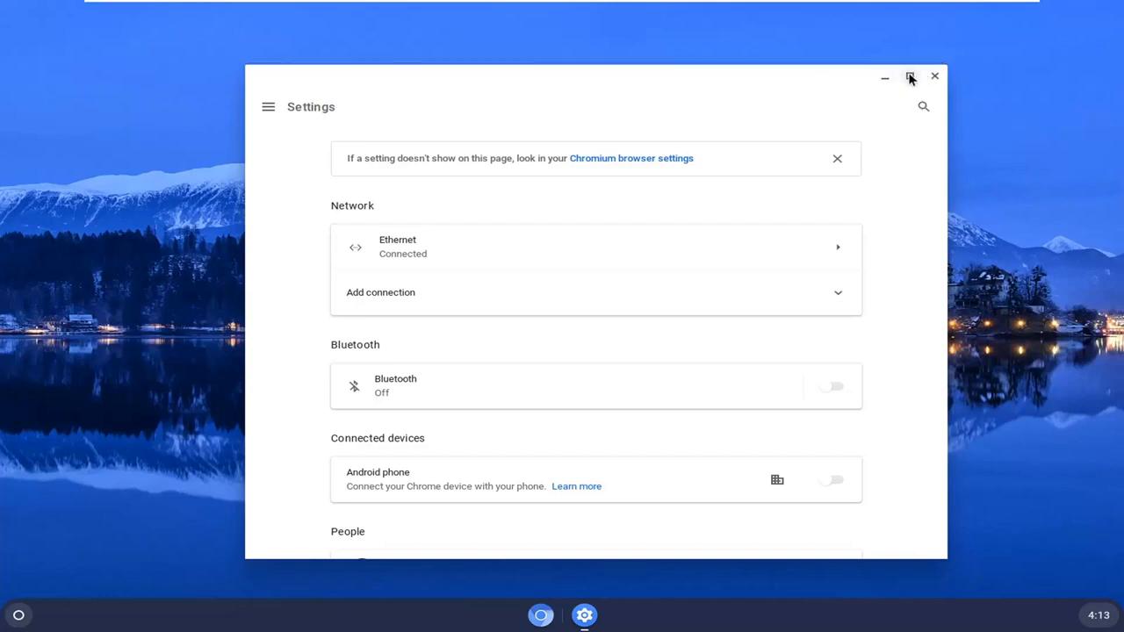
Maximize the Settings window with the square title-bar button so it fills the screen.
{"action": "left_click", "coordinate": [911, 77]}
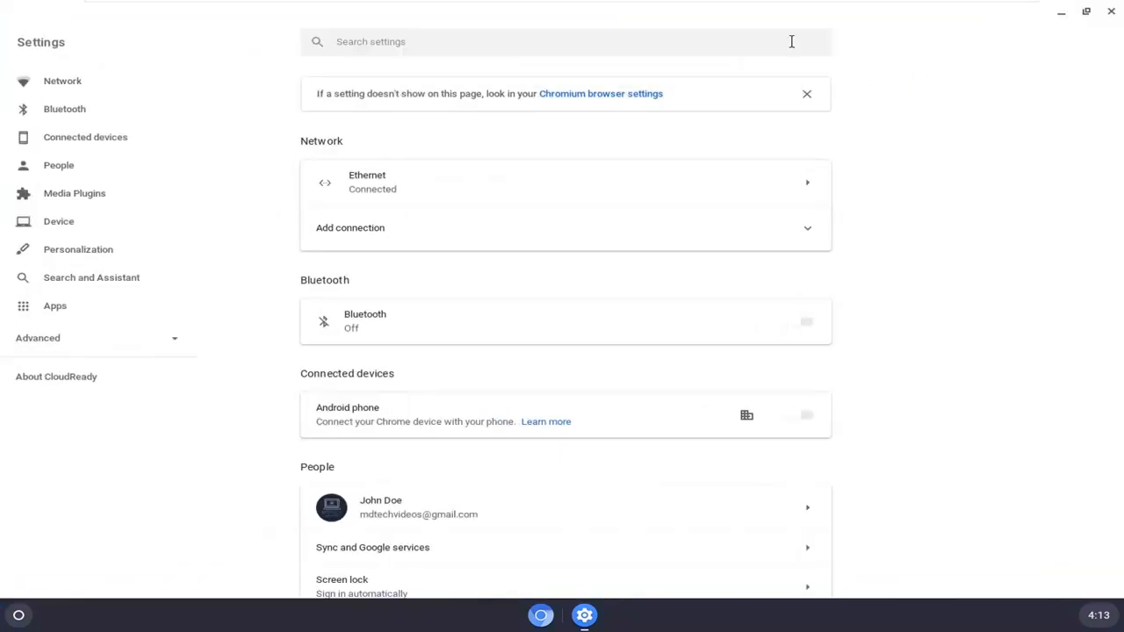
{"action": "mouse_move", "coordinate": [1048, 24]}
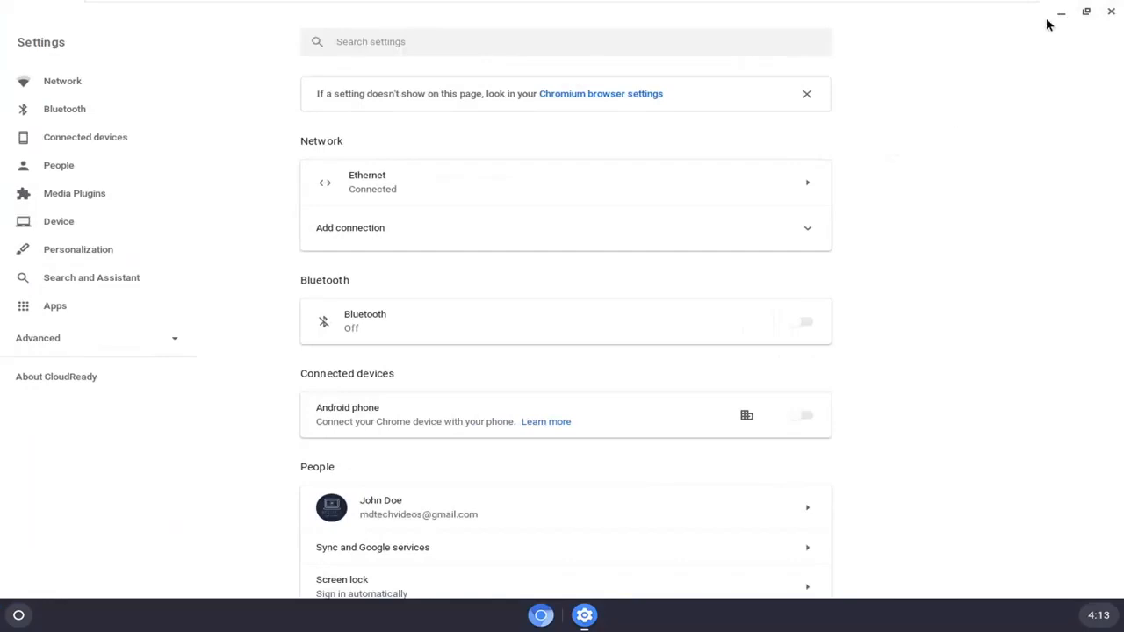
{"action": "mouse_move", "coordinate": [1025, 79]}
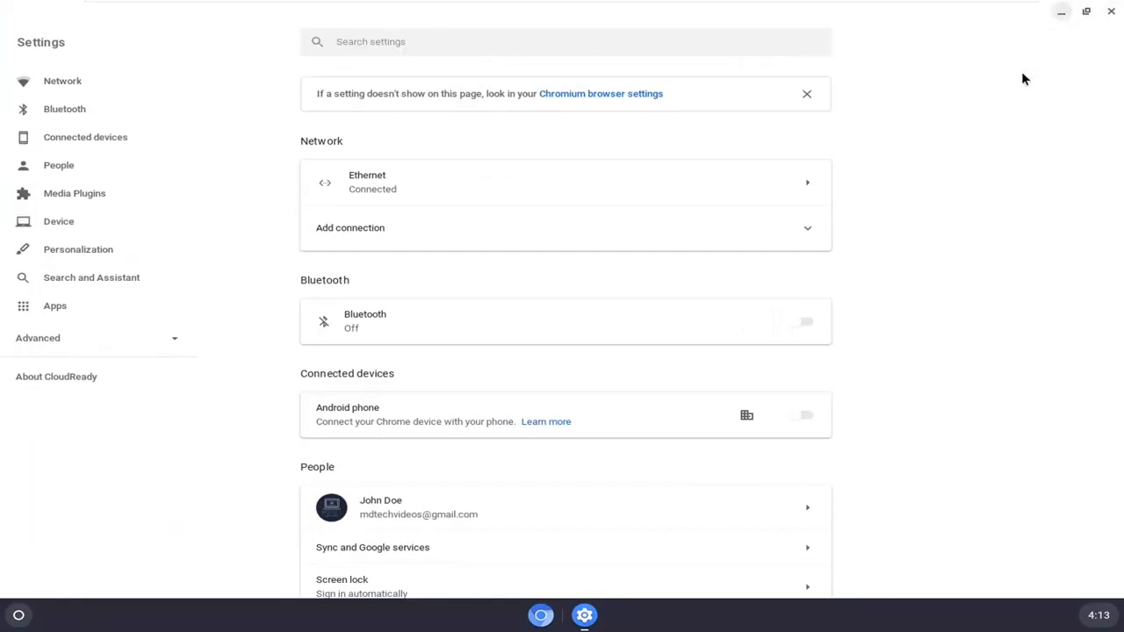
{"action": "mouse_move", "coordinate": [1029, 21]}
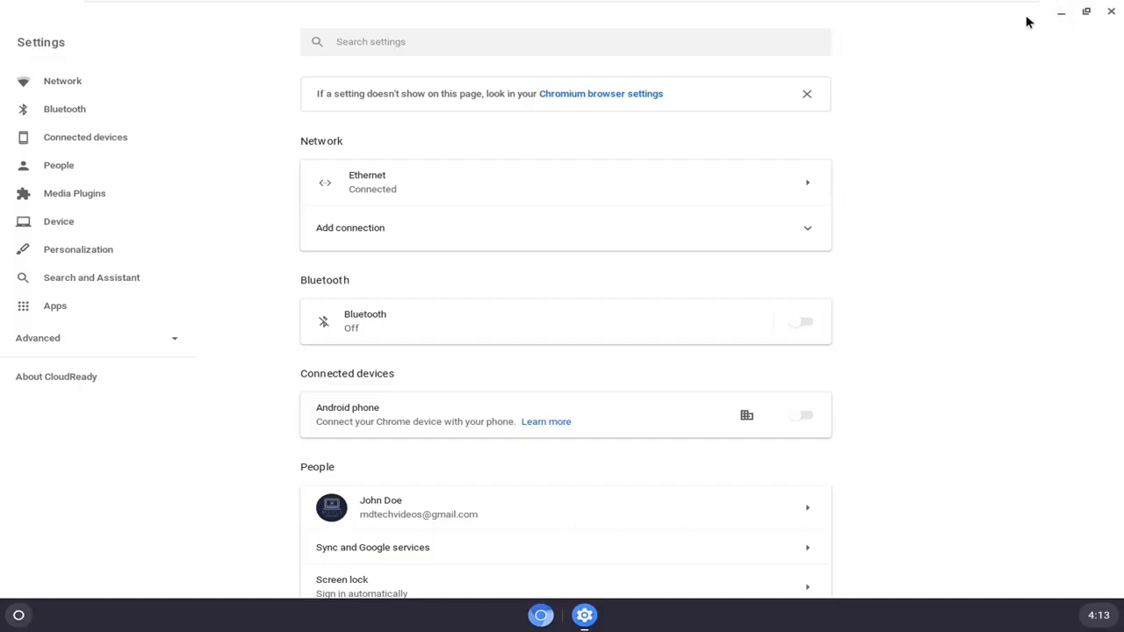
{"action": "mouse_move", "coordinate": [1086, 11]}
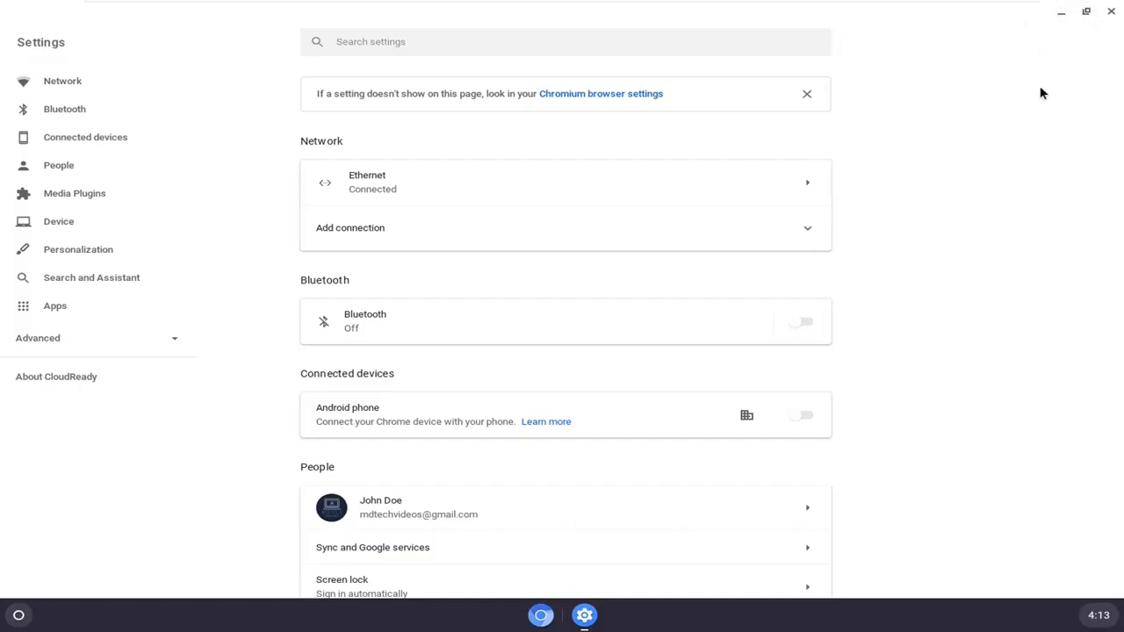
{"action": "mouse_move", "coordinate": [1086, 11]}
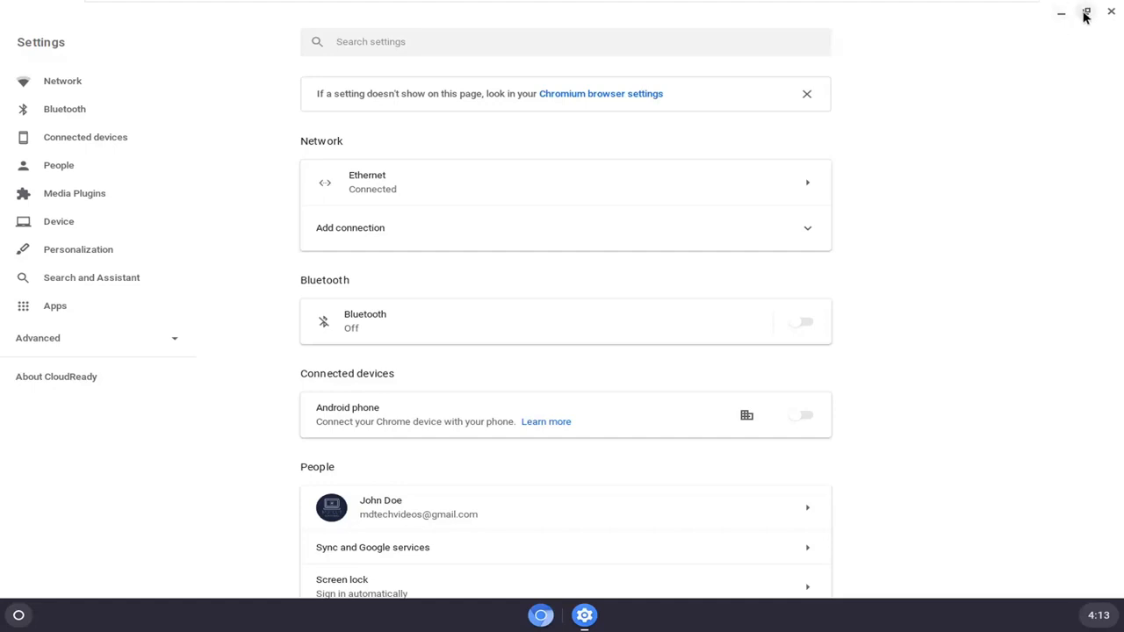
Dismiss the maximized Settings window with its middle title-bar button, leaving the empty desktop.
{"action": "left_click", "coordinate": [1086, 13]}
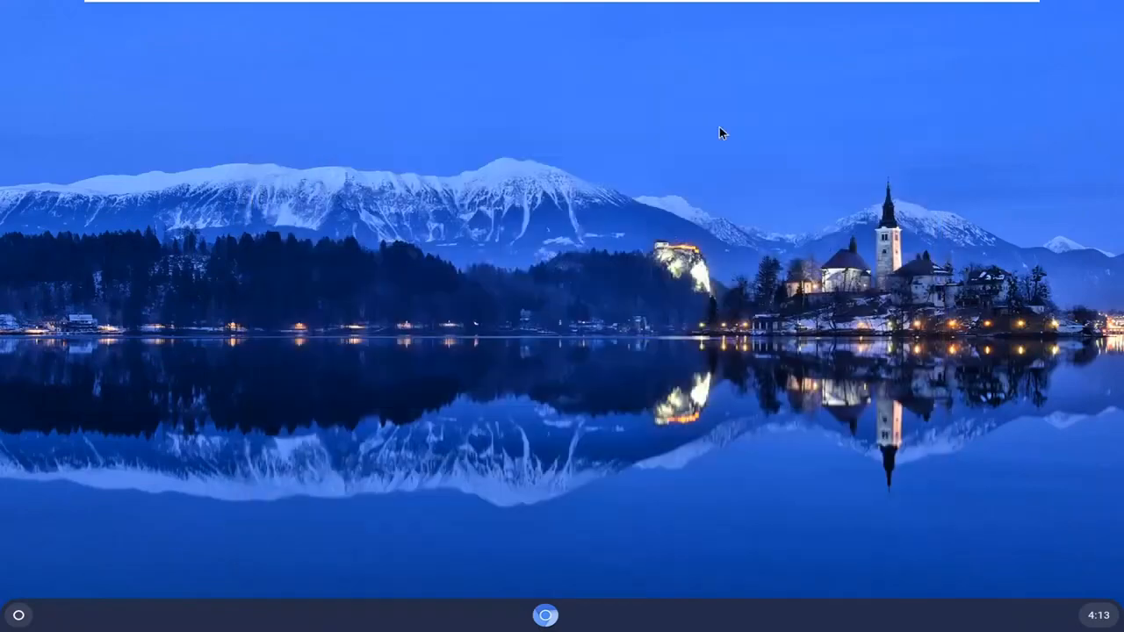
{"action": "mouse_move", "coordinate": [540, 312]}
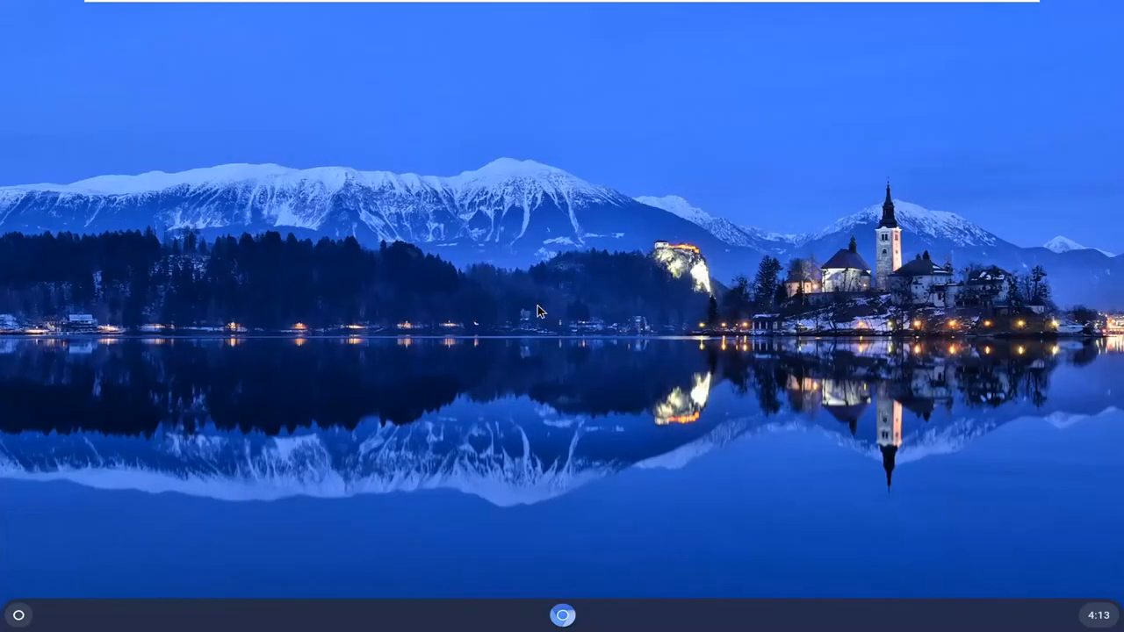